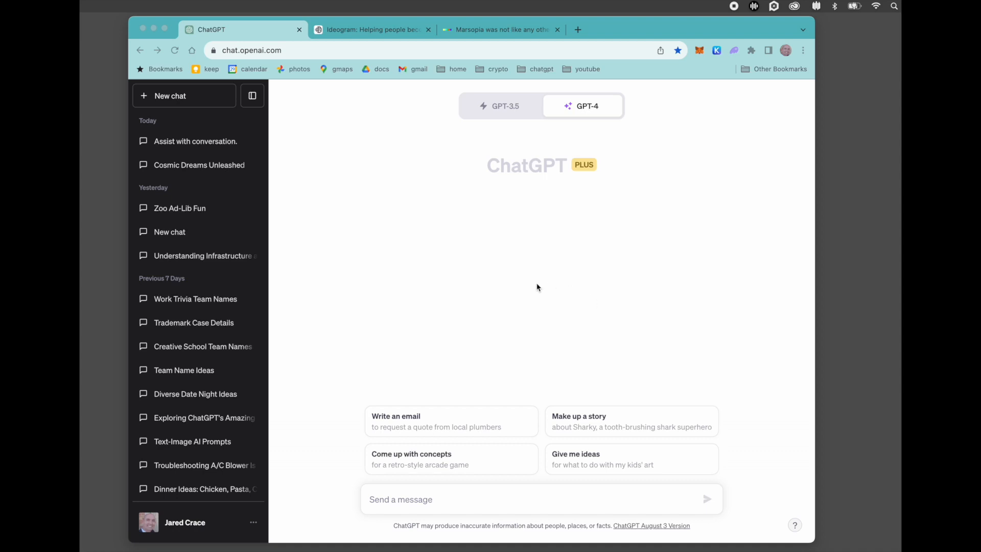
pyautogui.moveTo(326, 87)
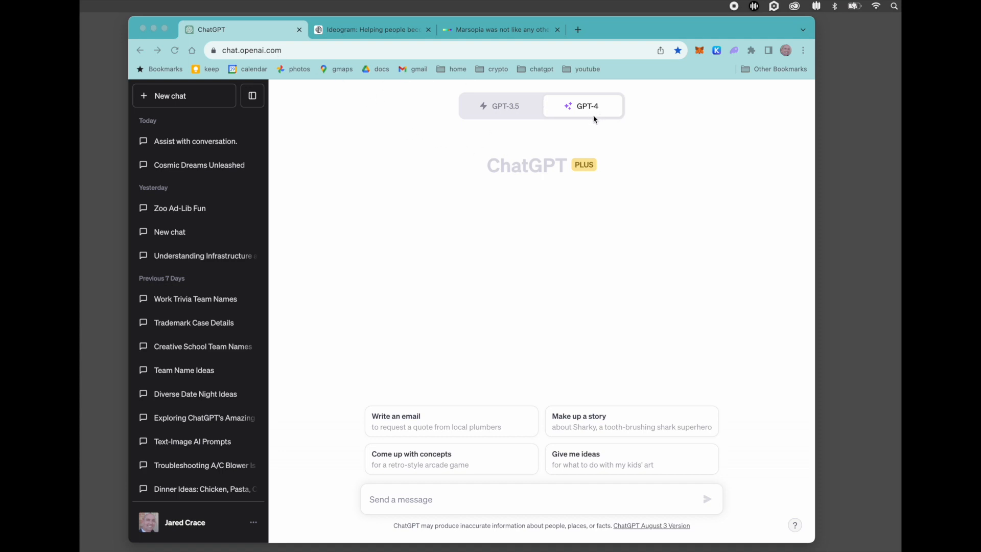
# Step: Review the earlier Ideogram and DALL-E image results, then return to the empty ChatGPT chat
pyautogui.click(373, 30)
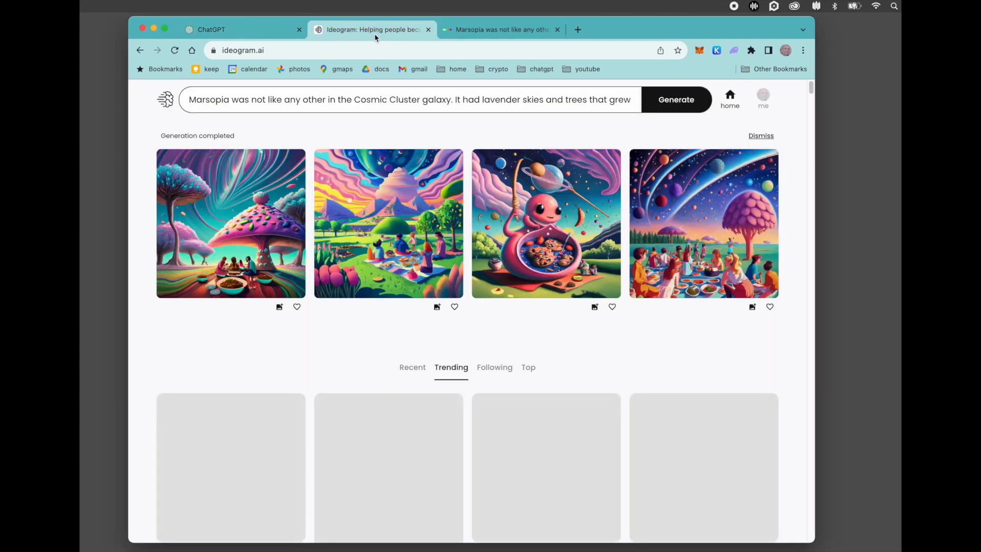
pyautogui.click(501, 29)
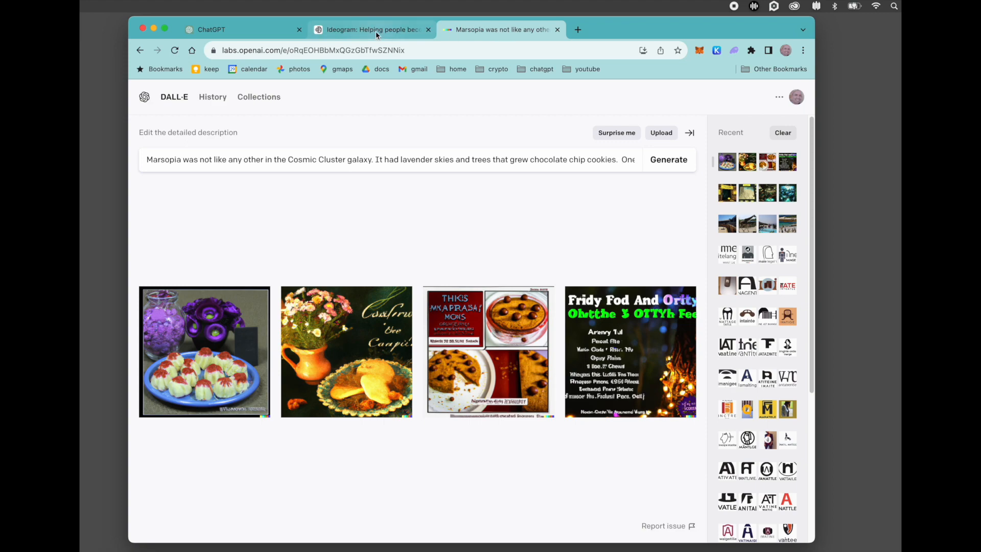
pyautogui.click(369, 29)
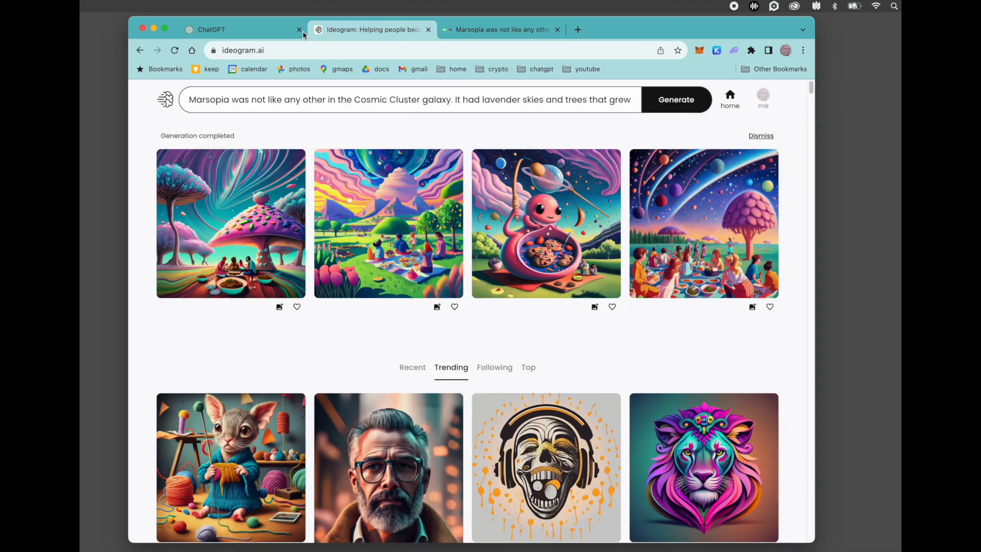
pyautogui.click(222, 30)
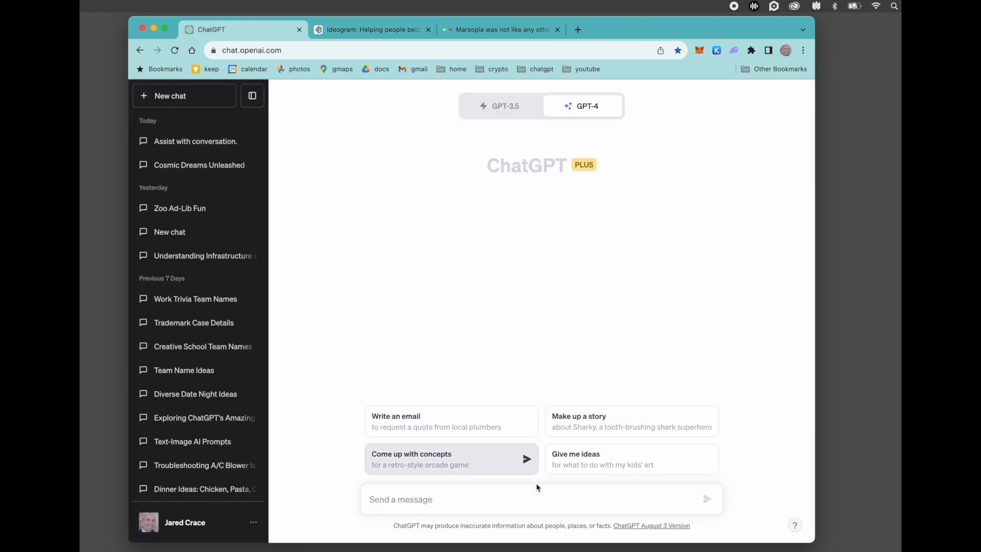
pyautogui.moveTo(538, 501)
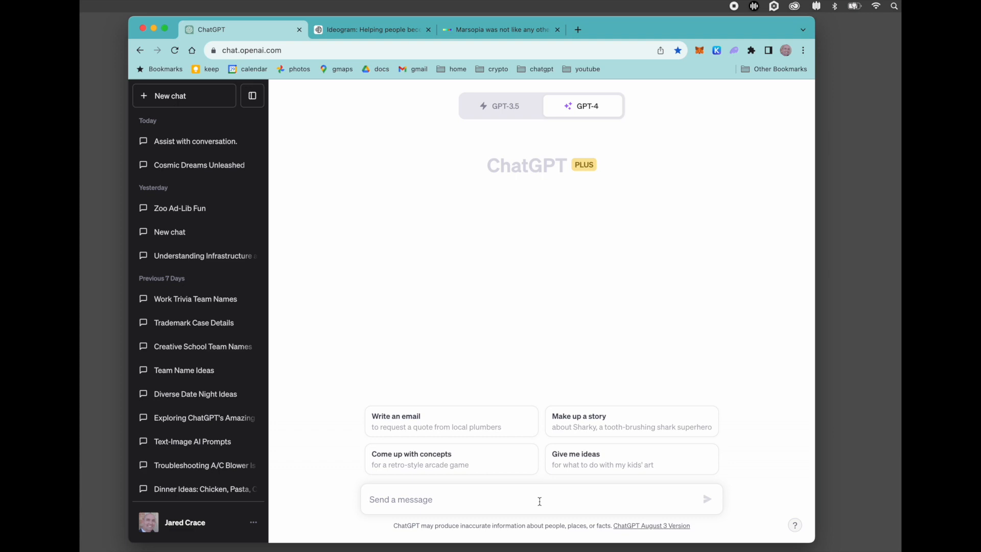
# Step: Request a fill-in-the-blank ad-lib and read through 'The Unexpected Guest' reply
pyautogui.write('can')
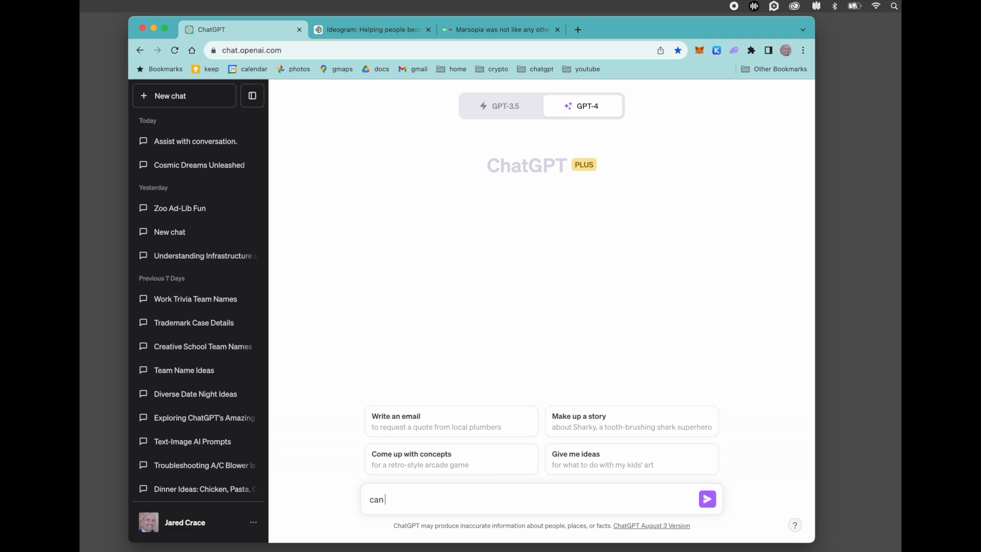
pyautogui.write('you please create')
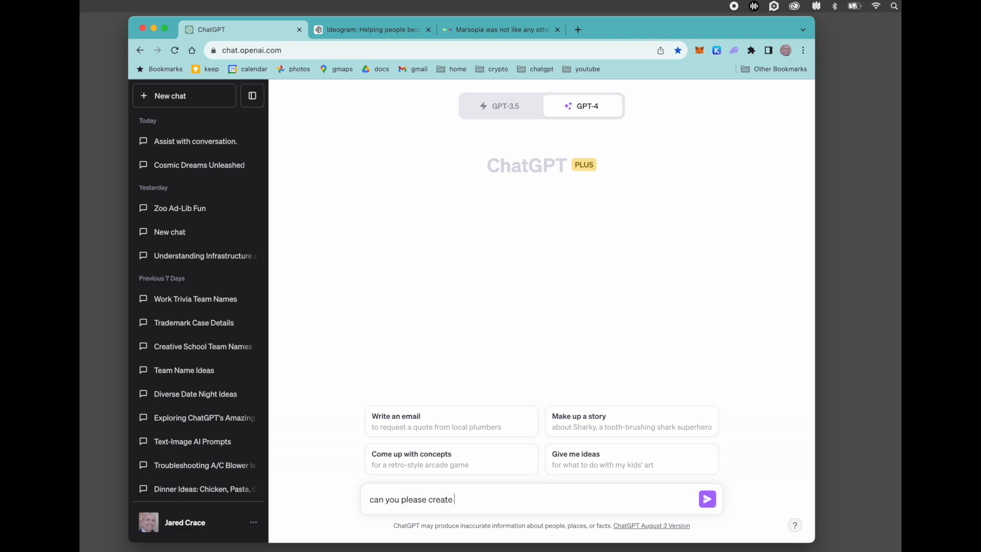
pyautogui.write('an ad-lib from scrat')
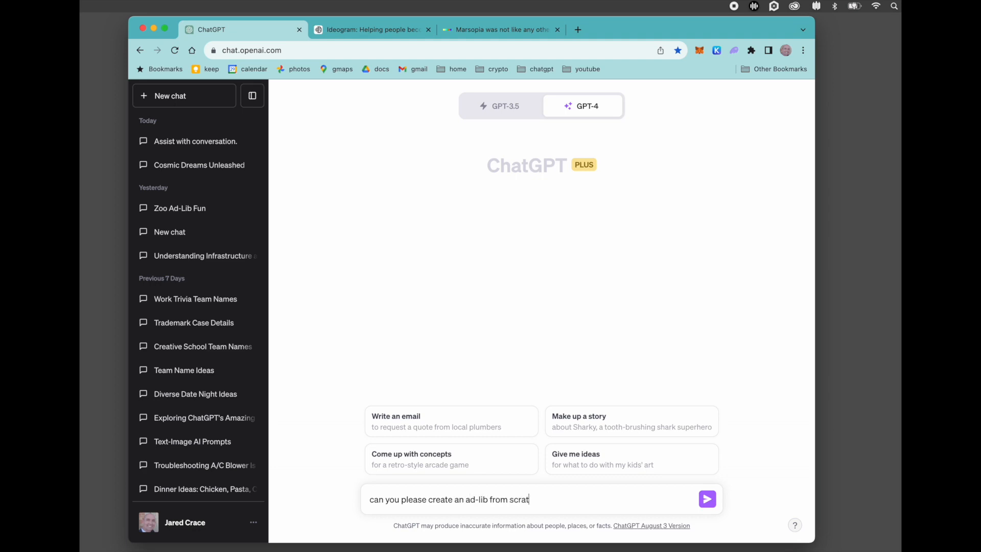
pyautogui.click(708, 499)
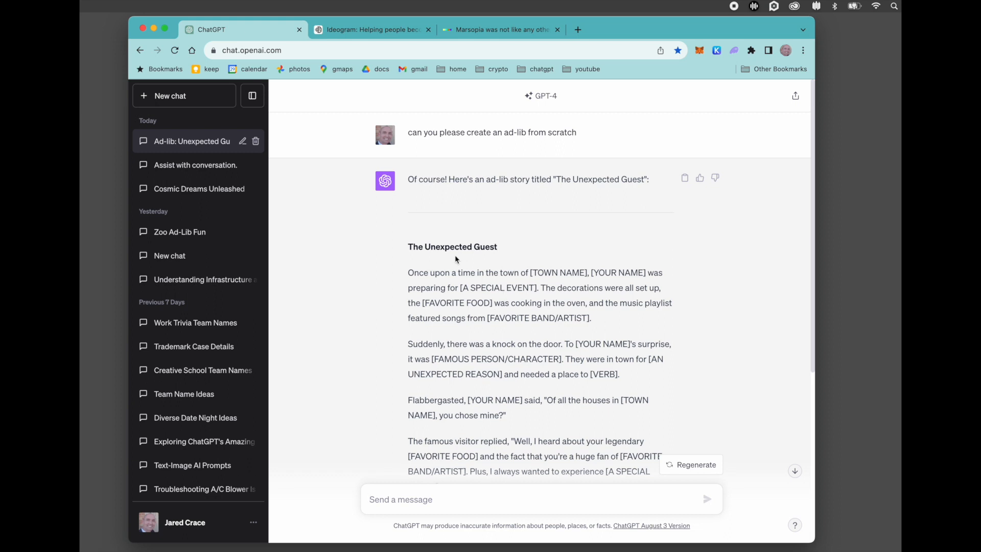
pyautogui.scroll(-3)
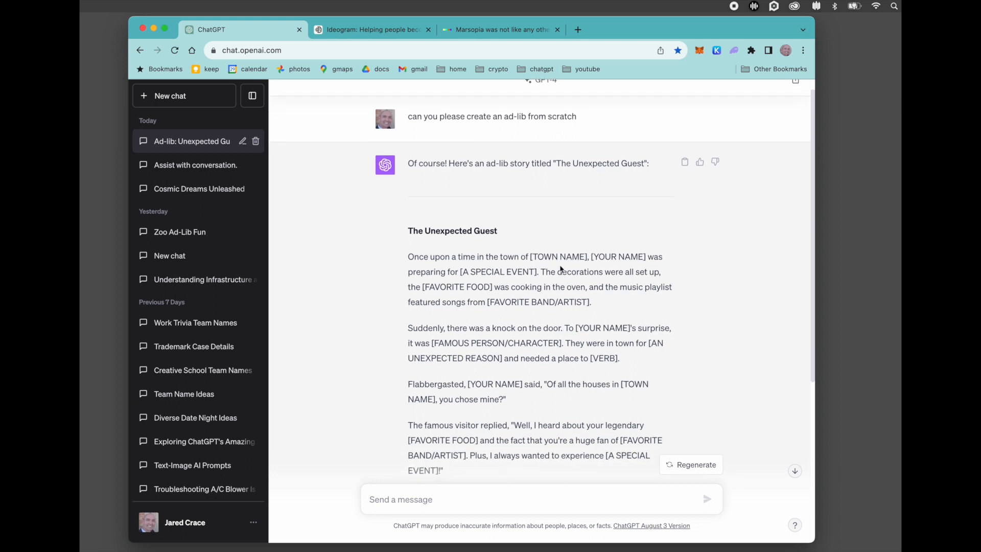
pyautogui.moveTo(540, 238)
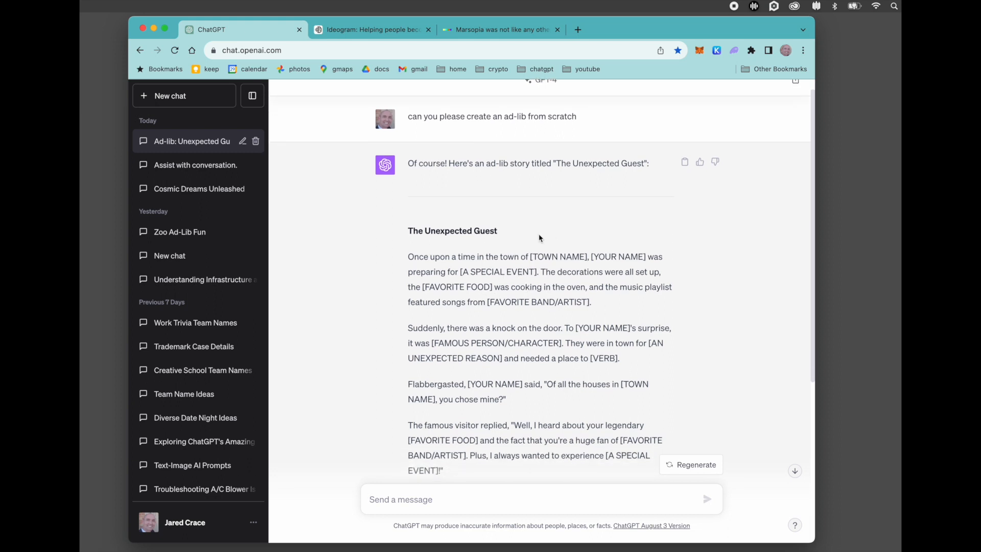
pyautogui.scroll(-3)
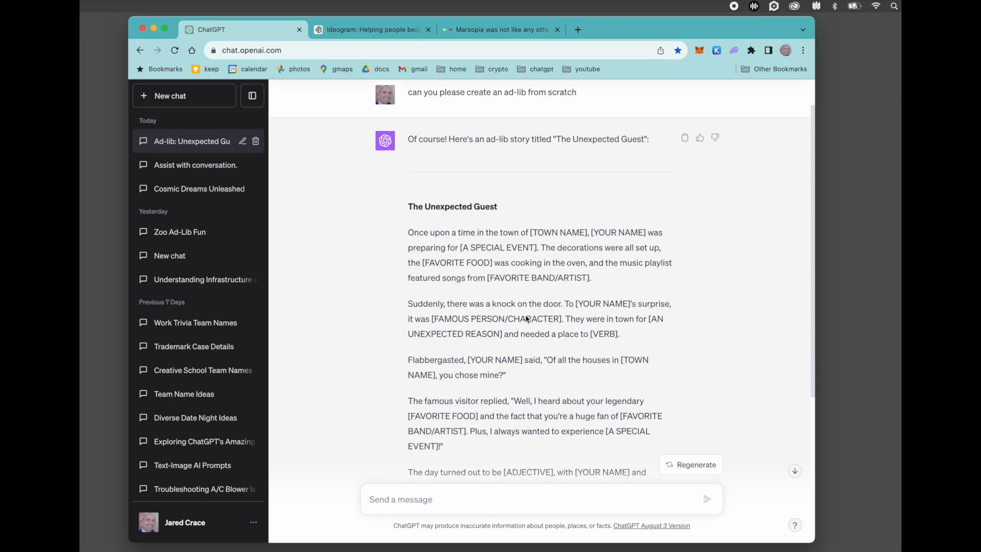
pyautogui.scroll(-3)
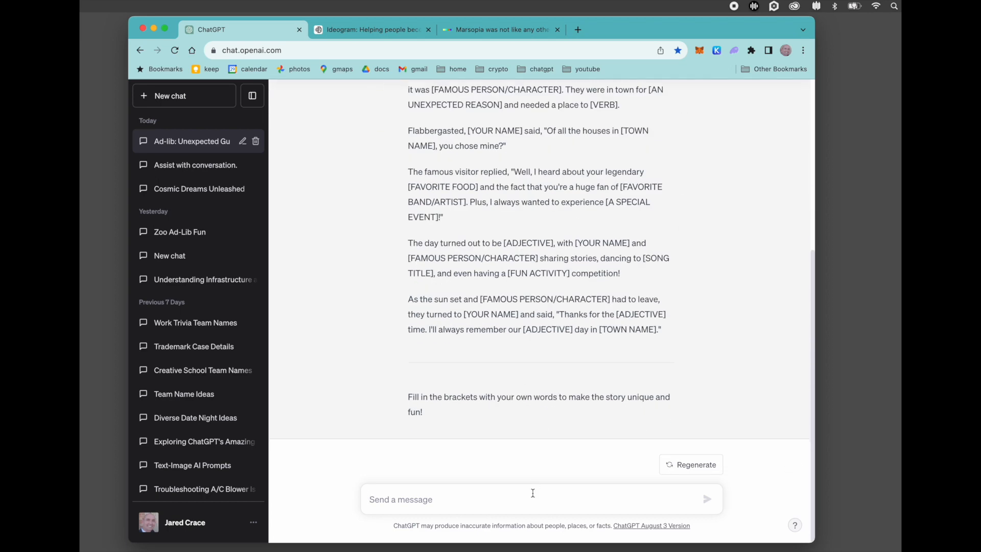
# Step: Ask ChatGPT to fill the blanks itself, yielding a Whimsyville story with Alex and Sir Ian McKellen
pyautogui.write('please fill in th')
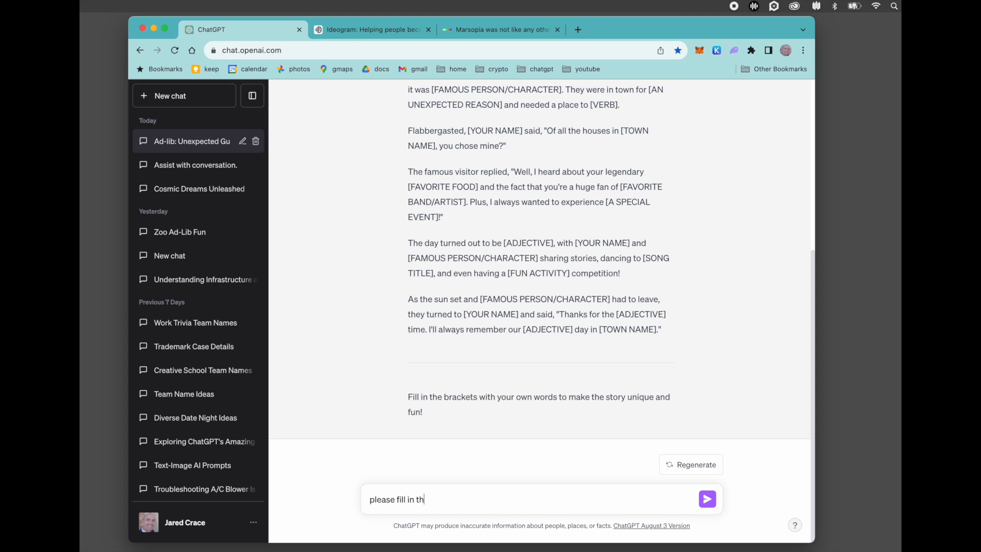
pyautogui.write('e words yoursel')
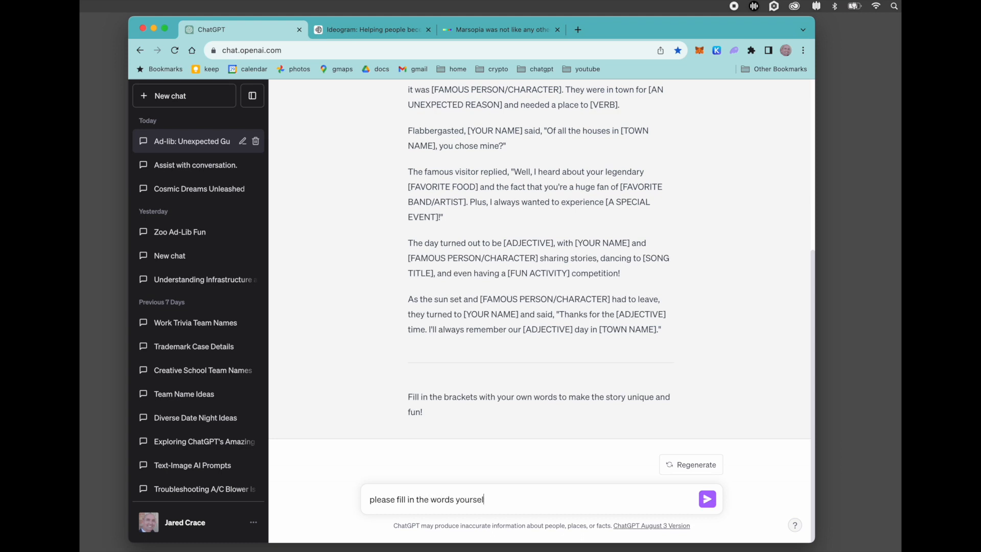
pyautogui.click(708, 499)
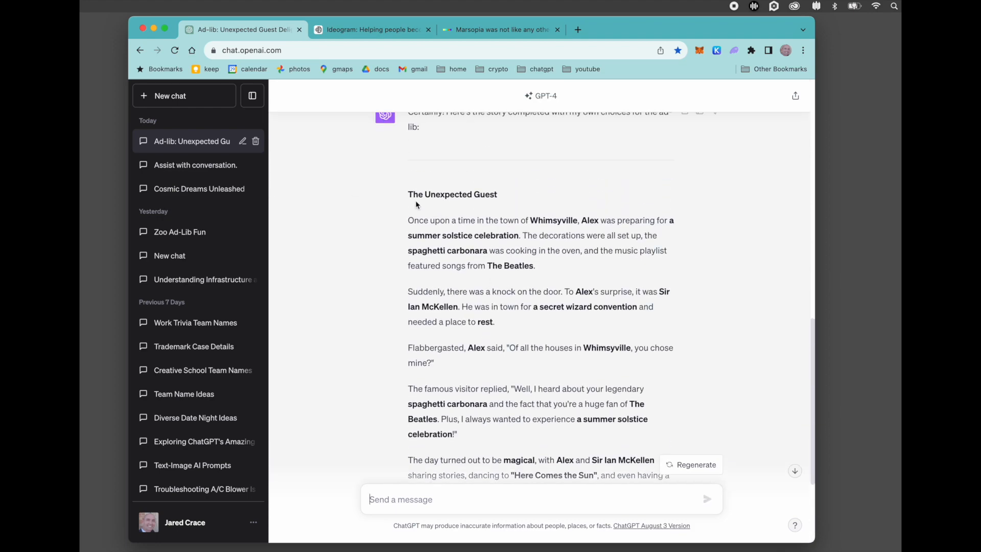
# Step: Select the completed Whimsyville story text and bring it over to DALL-E
pyautogui.moveTo(416, 220); pyautogui.dragTo(569, 469)
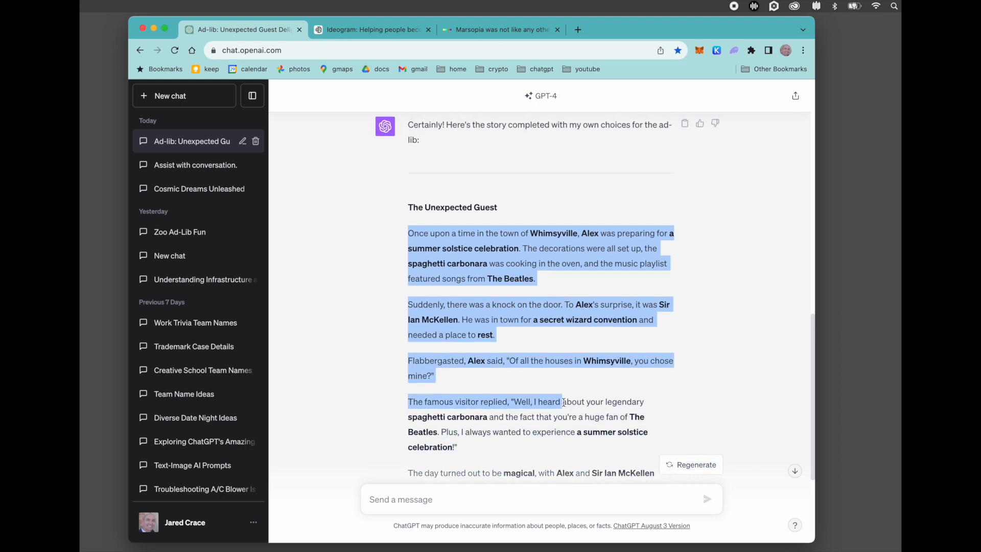
pyautogui.scroll(-3)
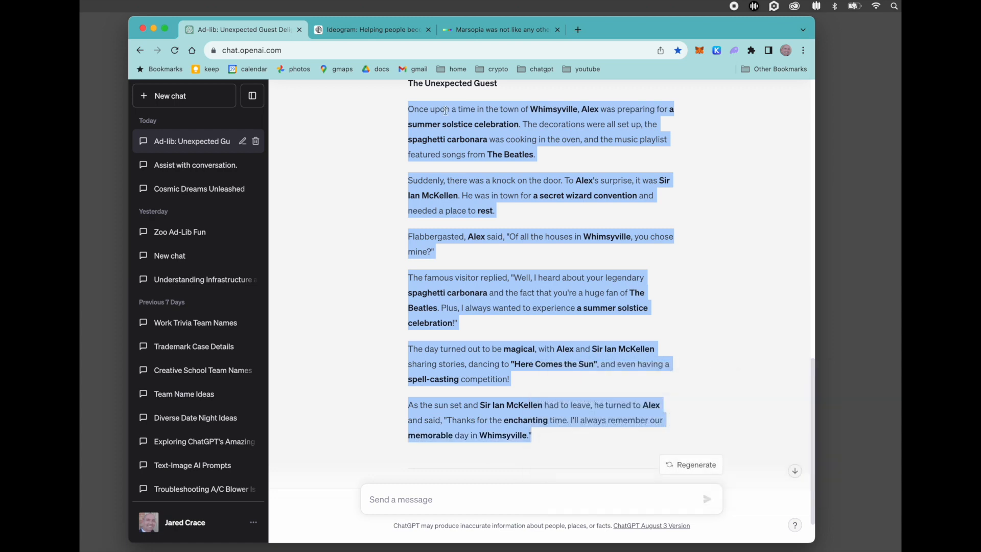
pyautogui.click(501, 29)
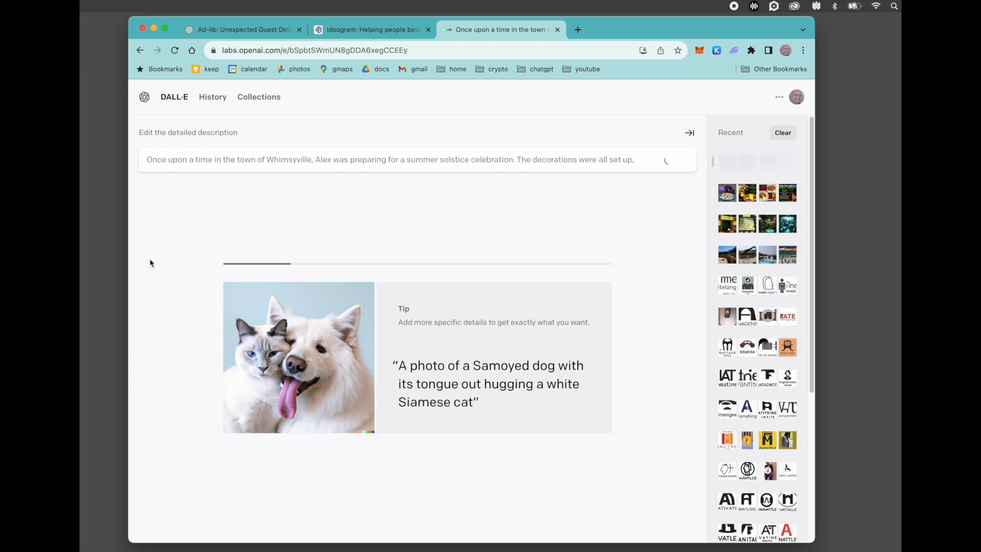
# Step: Generate four DALL-E images from the Whimsyville story and enlarge the dark mountain image
pyautogui.click(667, 159)
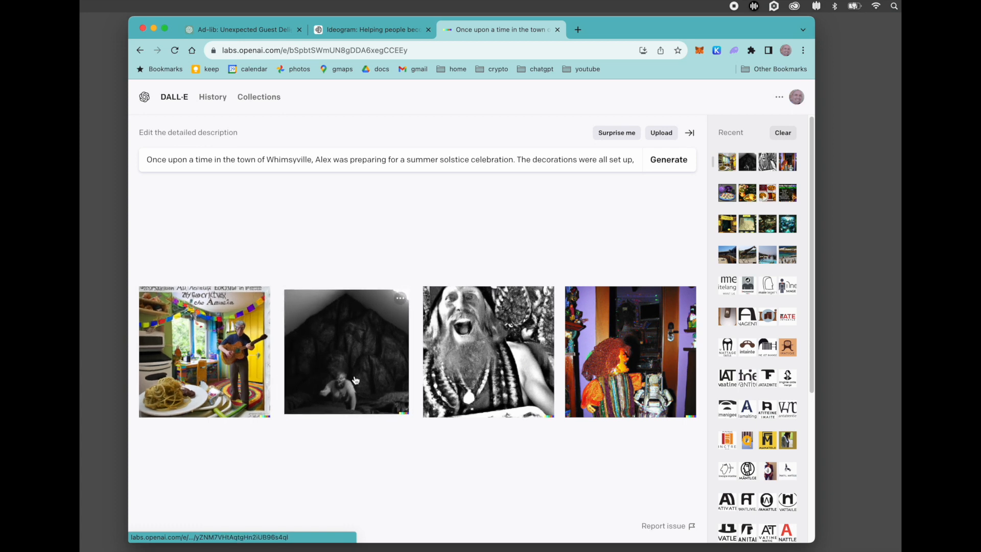
pyautogui.click(346, 351)
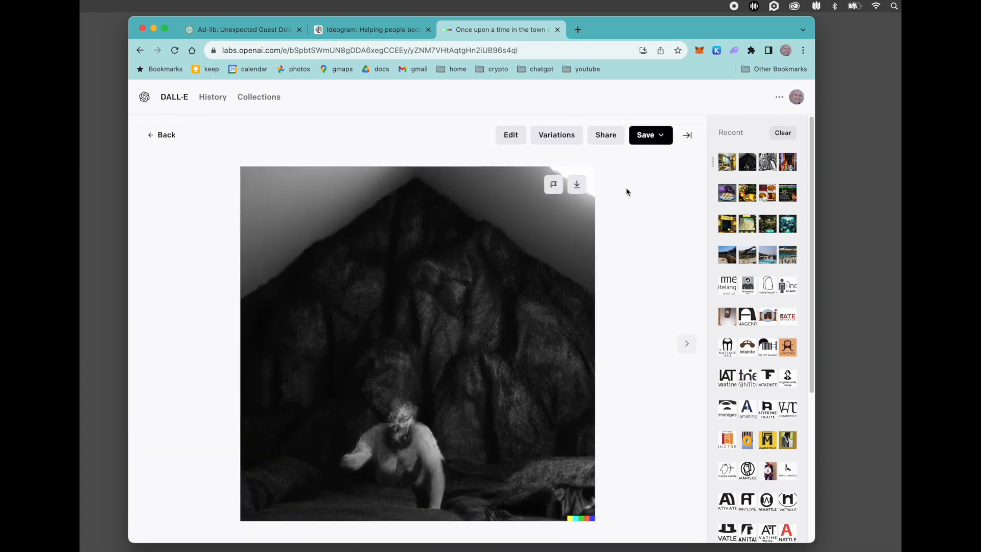
pyautogui.click(162, 134)
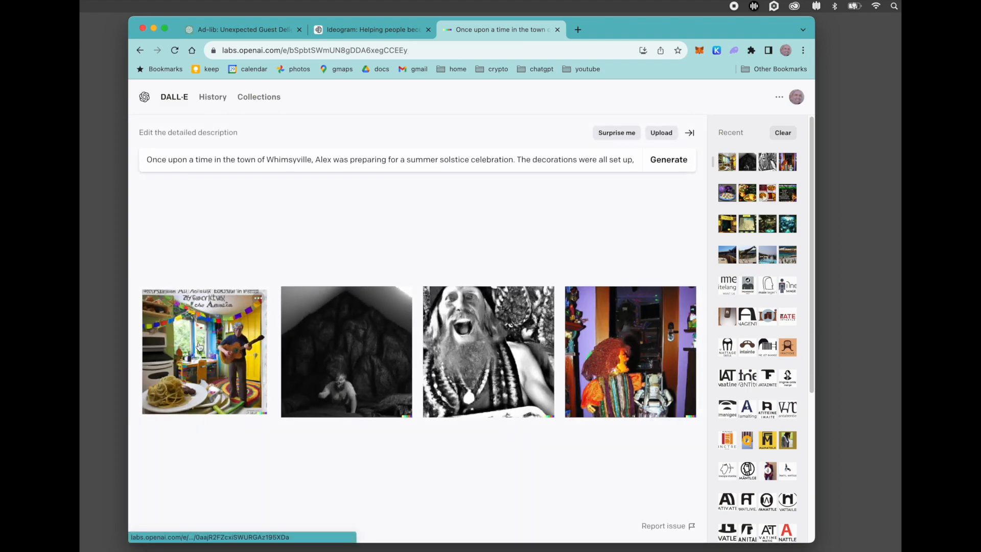
pyautogui.click(203, 351)
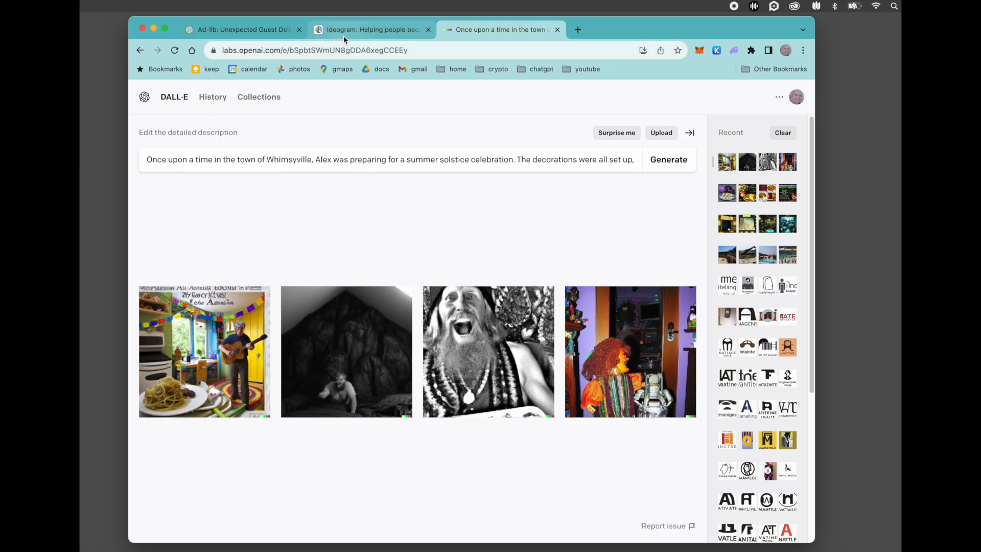
# Step: Generate four Ideogram images from the Whimsyville story and inspect the old inventor image
pyautogui.click(372, 29)
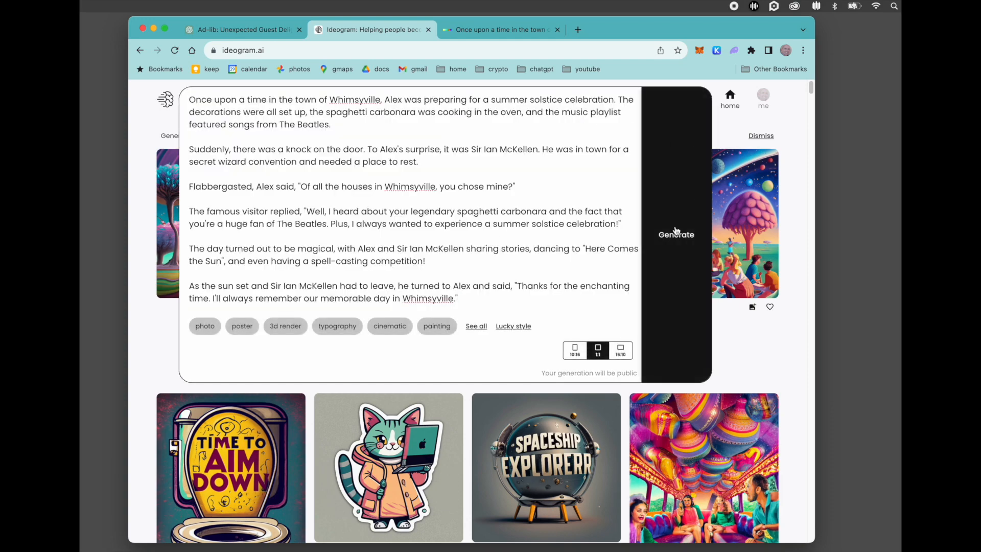
pyautogui.click(676, 100)
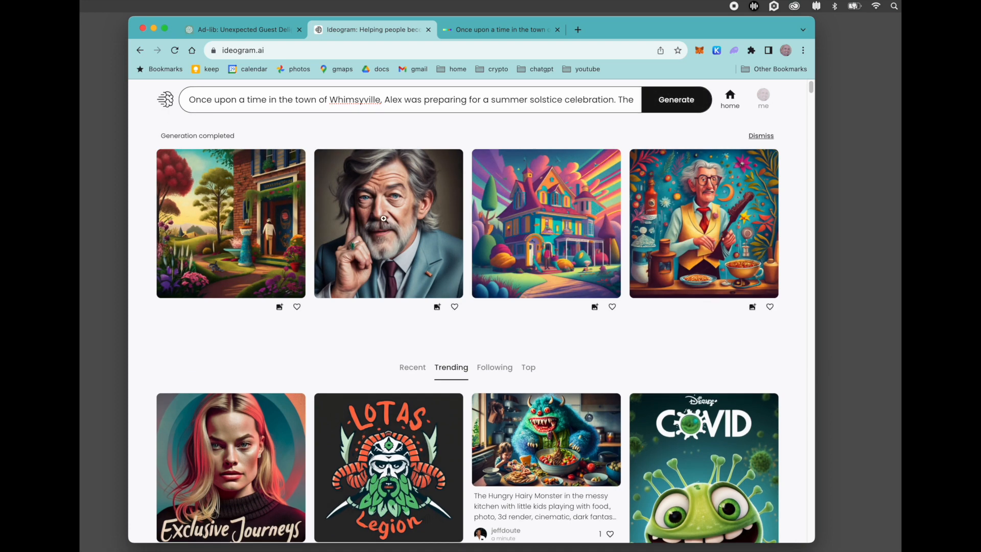
pyautogui.moveTo(587, 202)
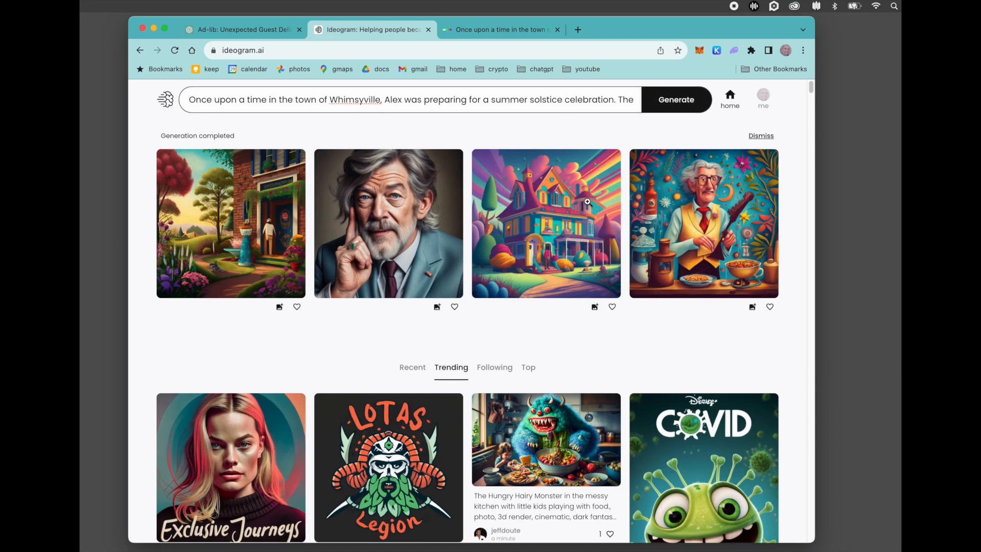
pyautogui.click(410, 99)
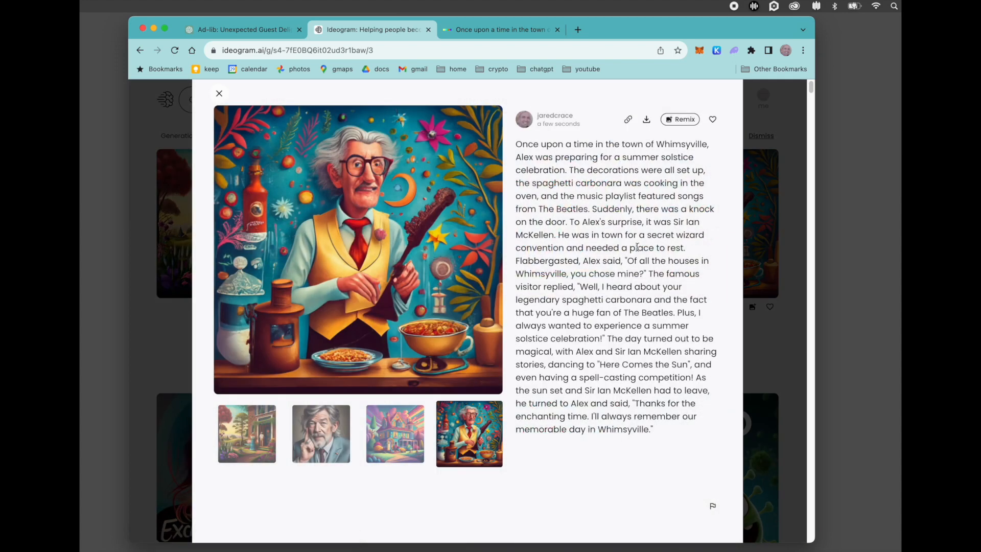
pyautogui.click(219, 93)
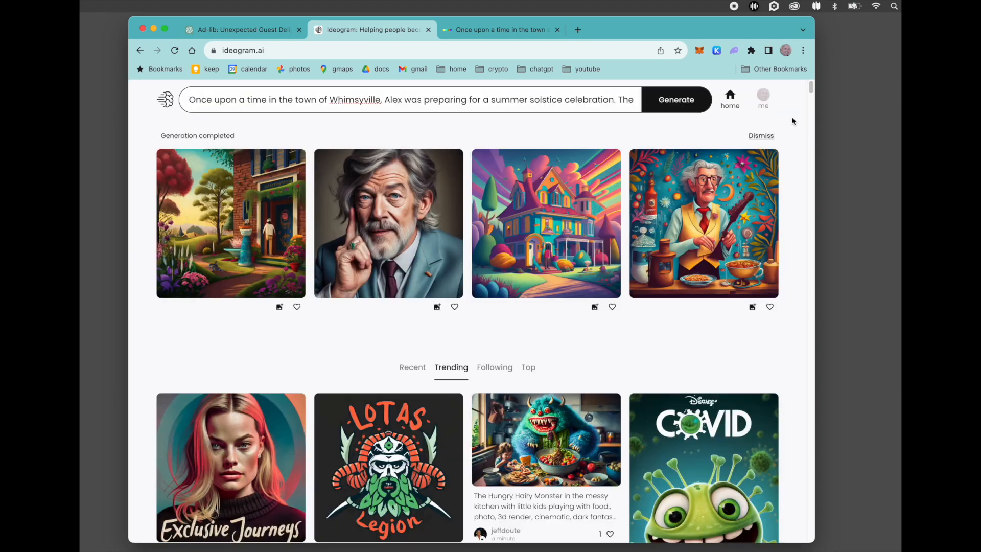
# Step: Request a new self-filled ad-lib, getting the Mystic Muffins bakery story set in Lavender Lane
pyautogui.click(244, 30)
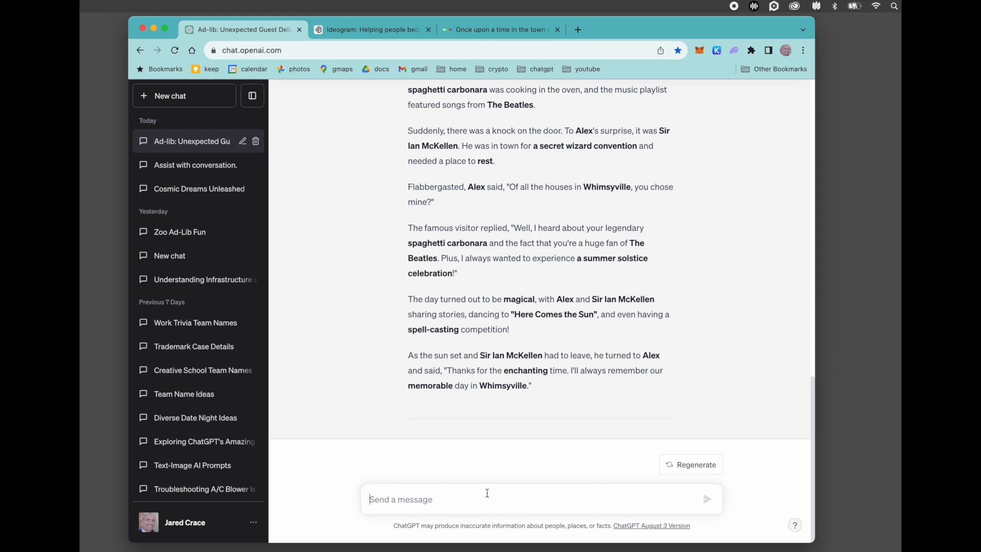
pyautogui.write('create an ad-lib yourself and')
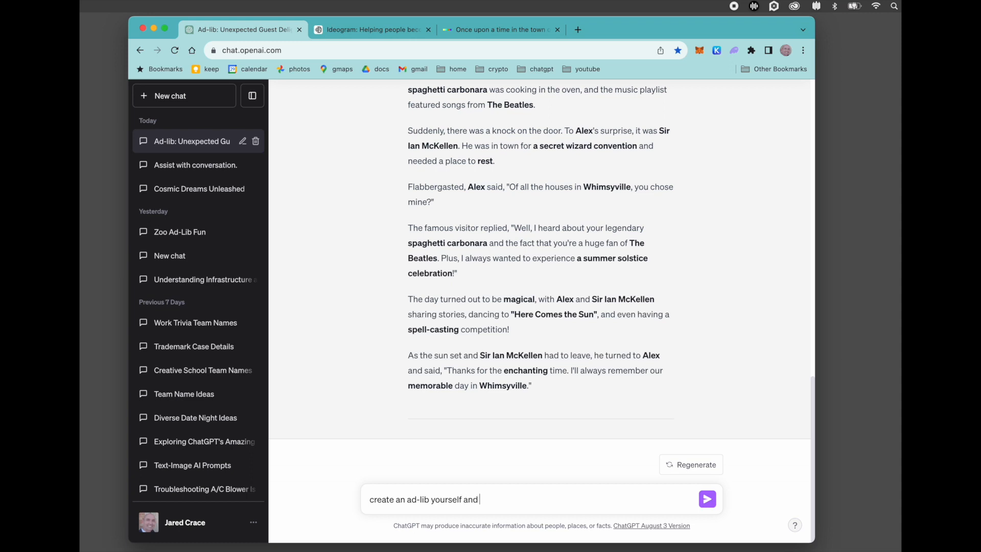
pyautogui.write('please fill in th')
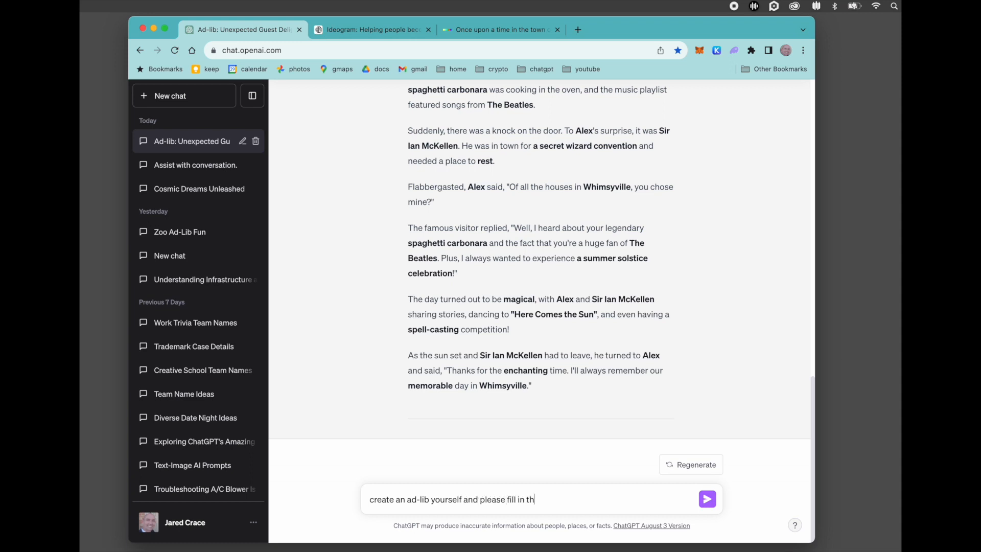
pyautogui.click(708, 499)
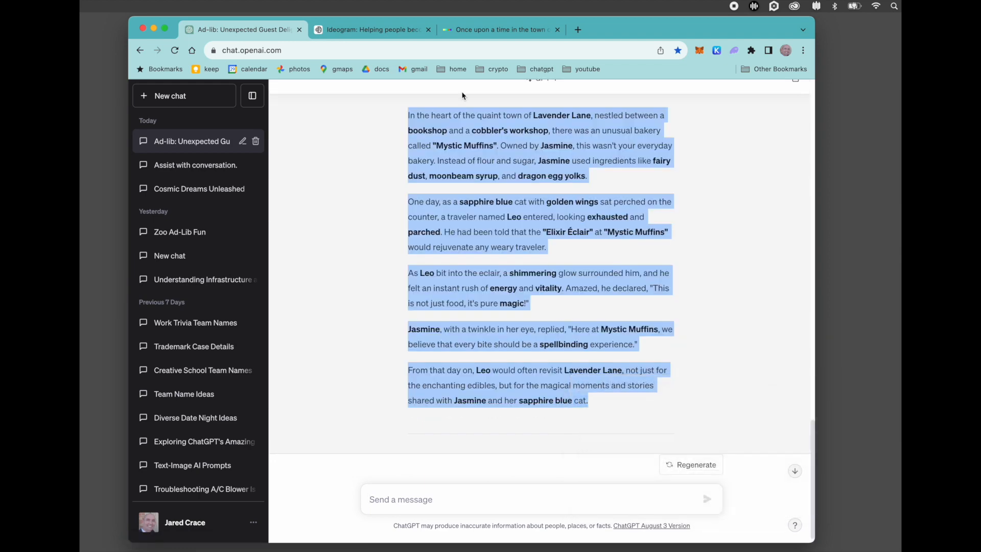
# Step: Generate four DALL-E images from the Lavender Lane bakery story, then switch to Ideogram
pyautogui.click(501, 30)
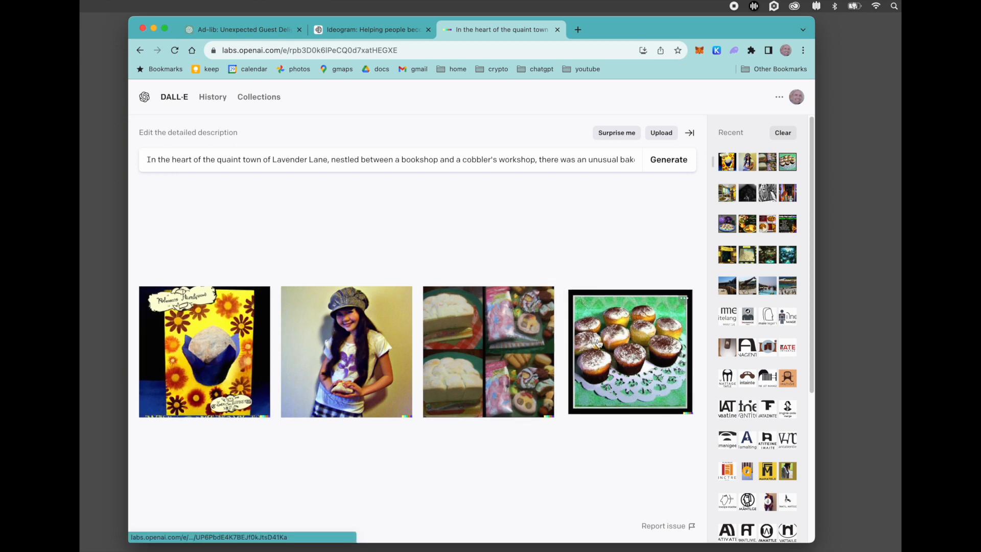
pyautogui.click(372, 30)
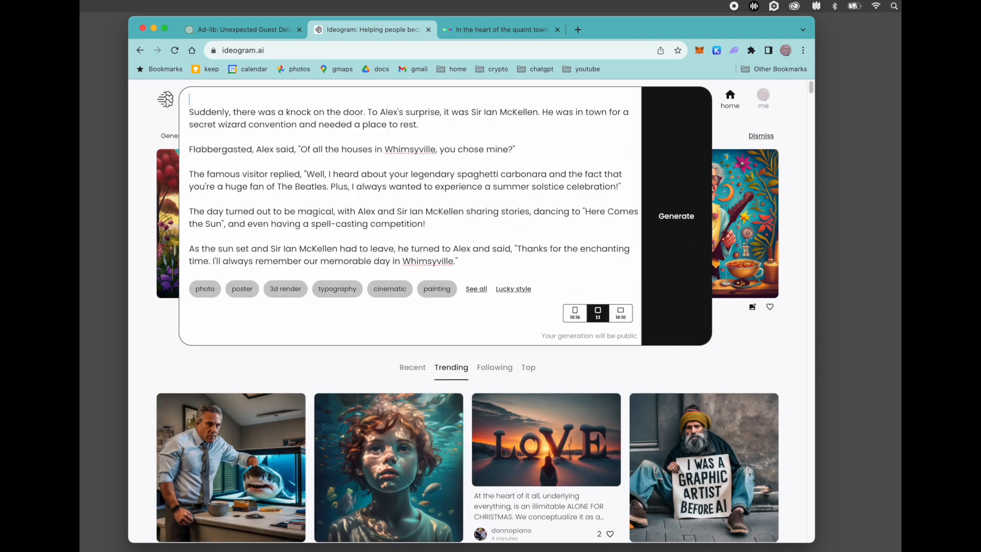
# Step: Generate four Ideogram images from the Mystic Muffins story and enlarge the winged blue cat
pyautogui.press('cmd+a')
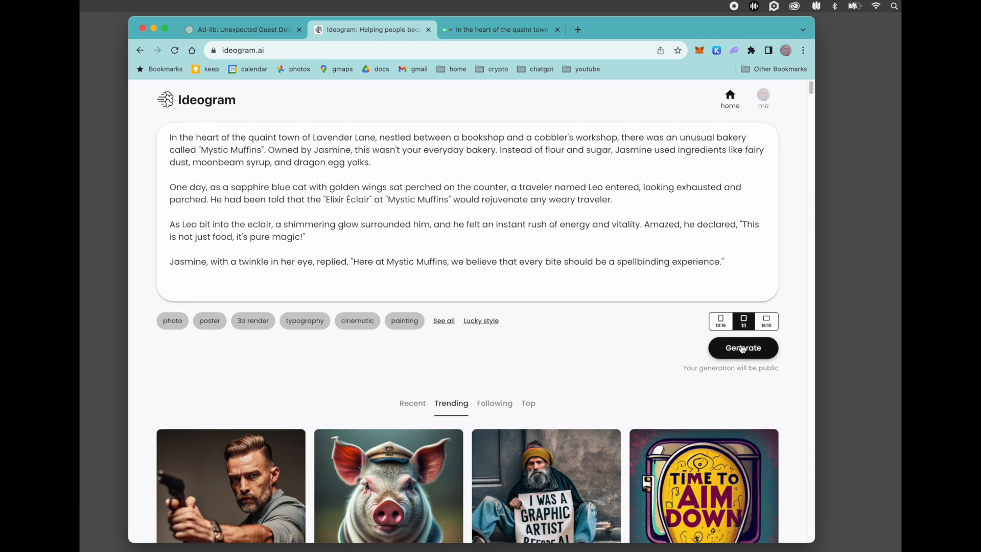
pyautogui.click(743, 348)
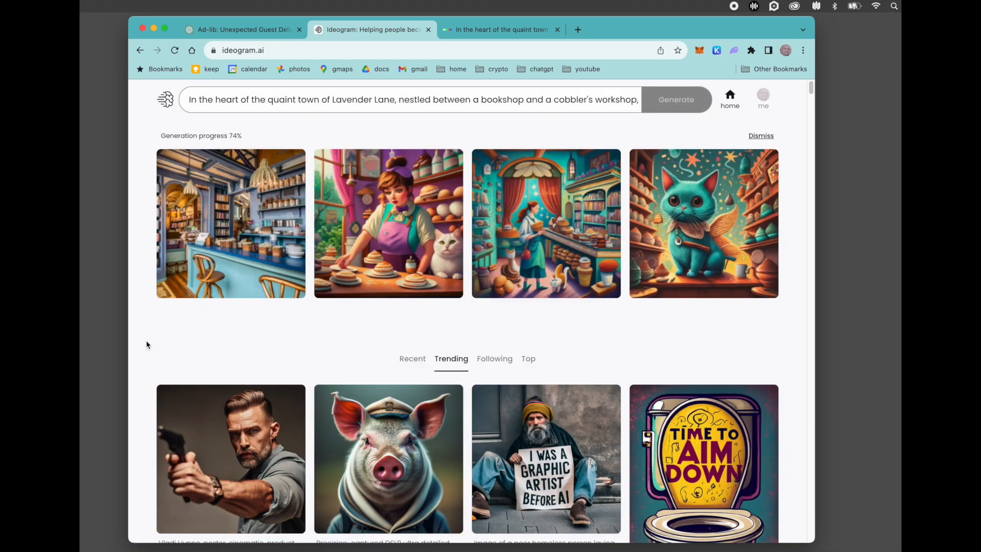
pyautogui.moveTo(593, 226)
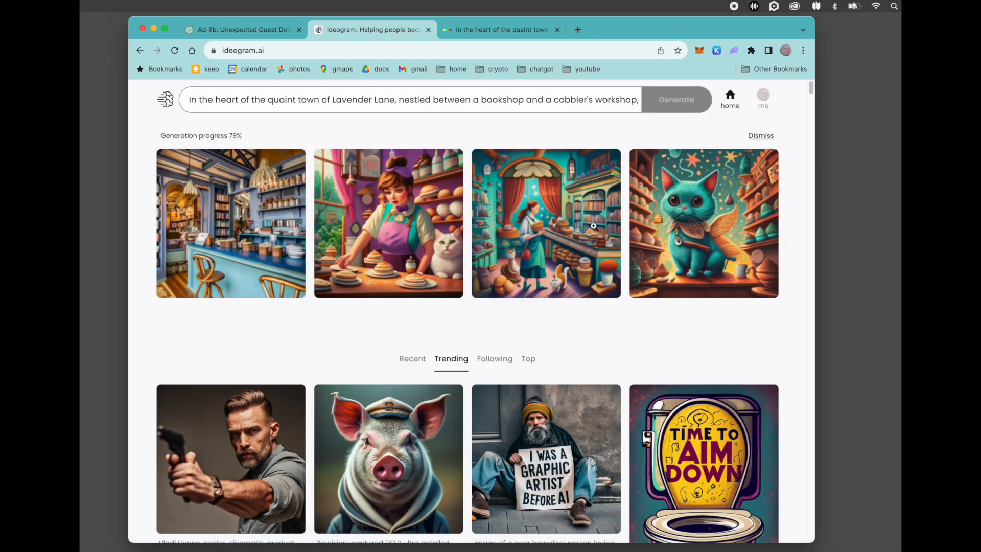
pyautogui.click(703, 223)
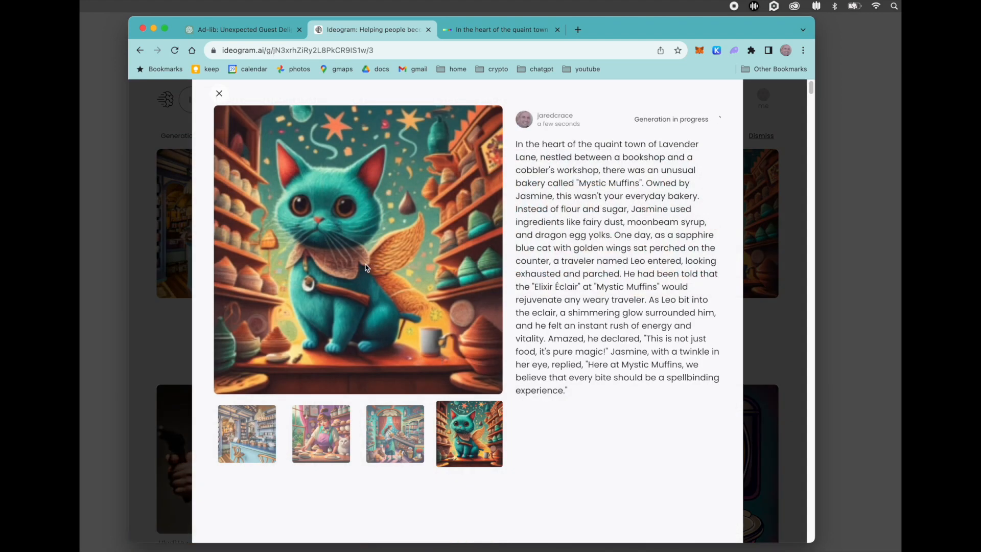
pyautogui.moveTo(324, 207)
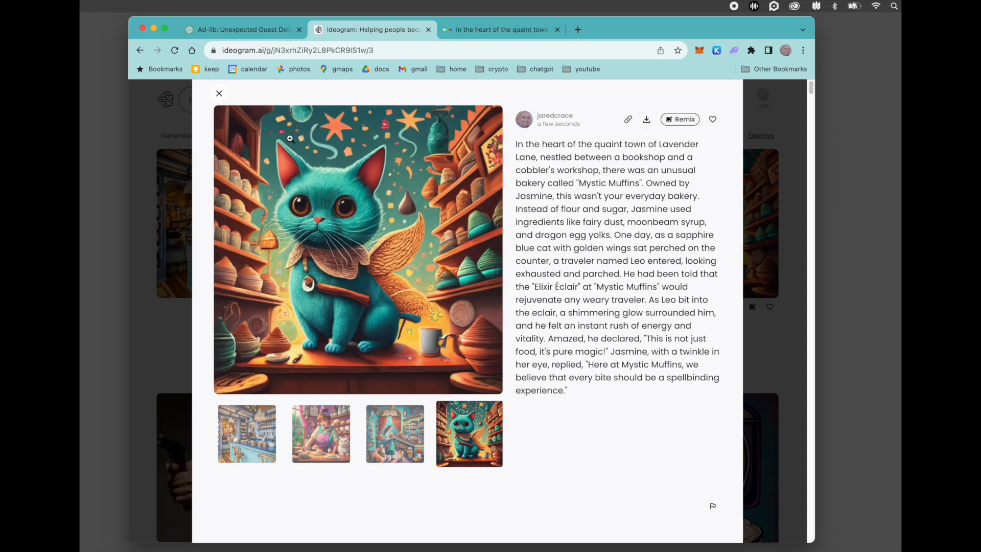
pyautogui.click(219, 92)
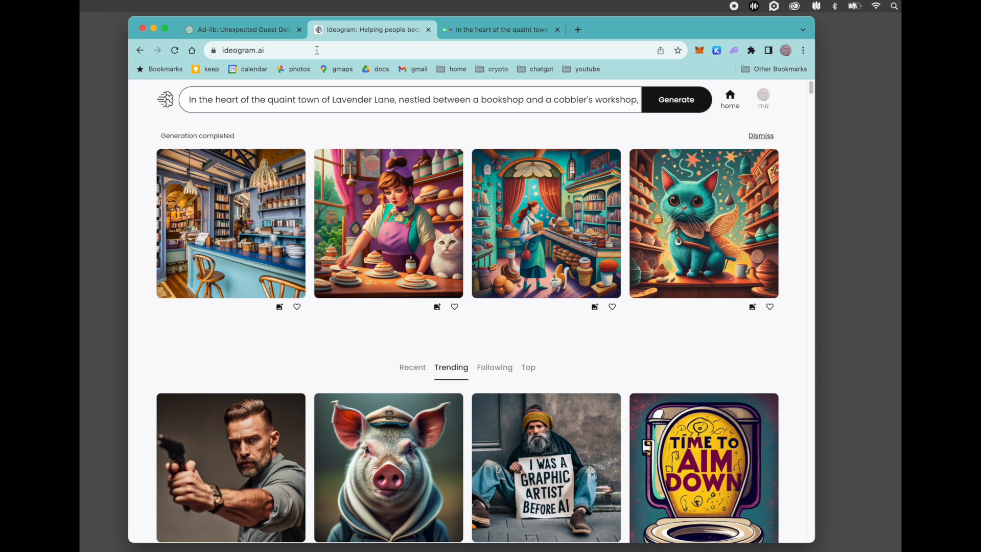
# Step: Request a self-filled ad-lib about monsters flying a teacup spaceship to planet Starstripe
pyautogui.click(245, 30)
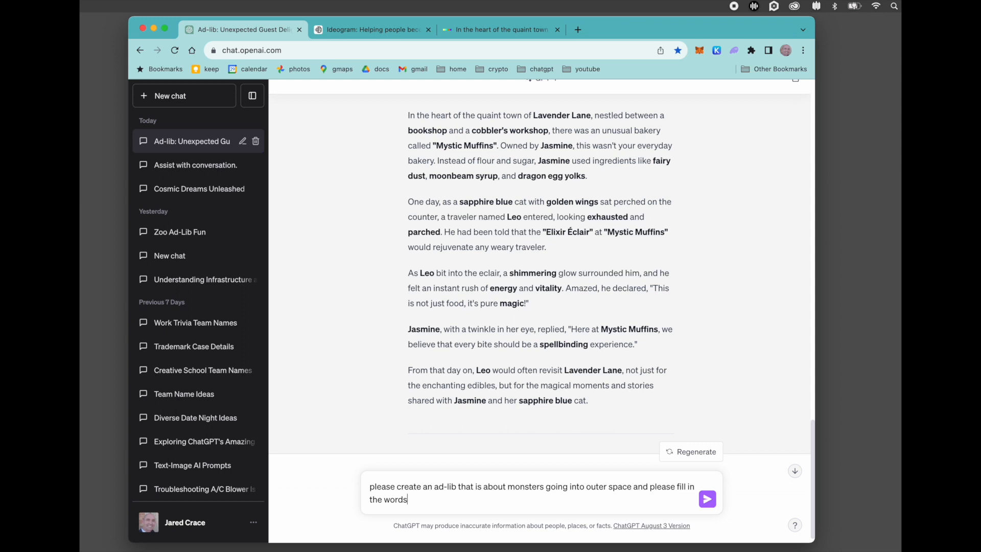
pyautogui.click(707, 499)
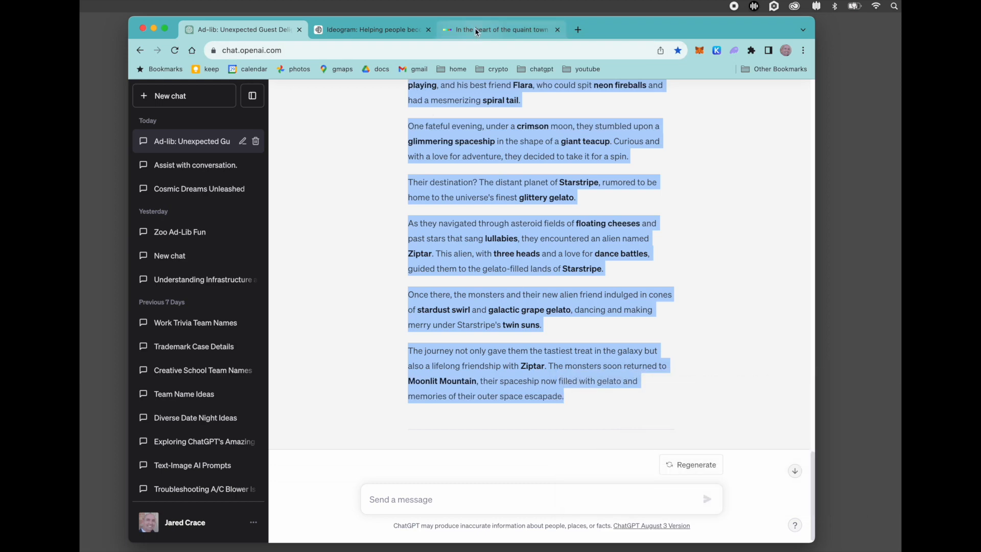
# Step: Generate four DALL-E images from the Moonlit Mountain monster story, then switch to Ideogram
pyautogui.click(497, 30)
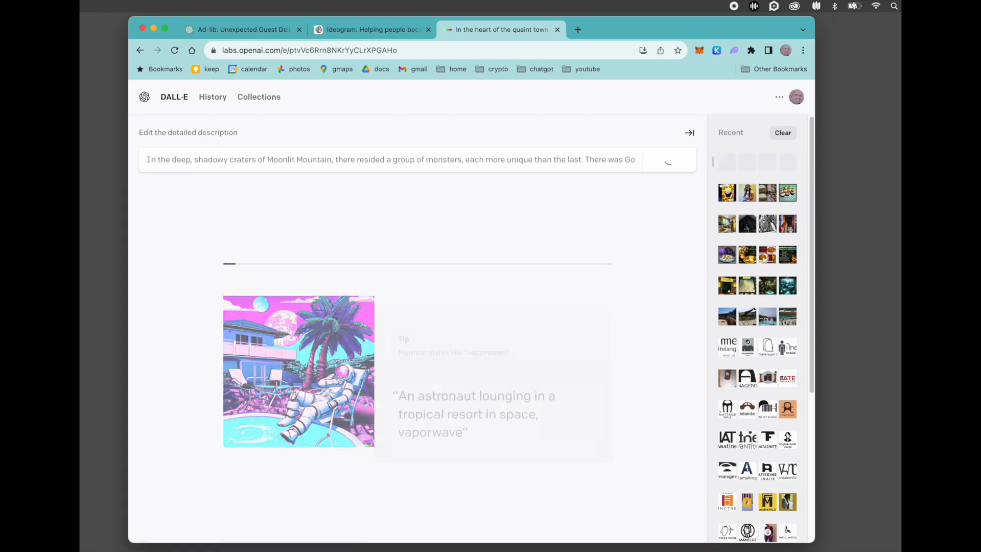
pyautogui.click(669, 160)
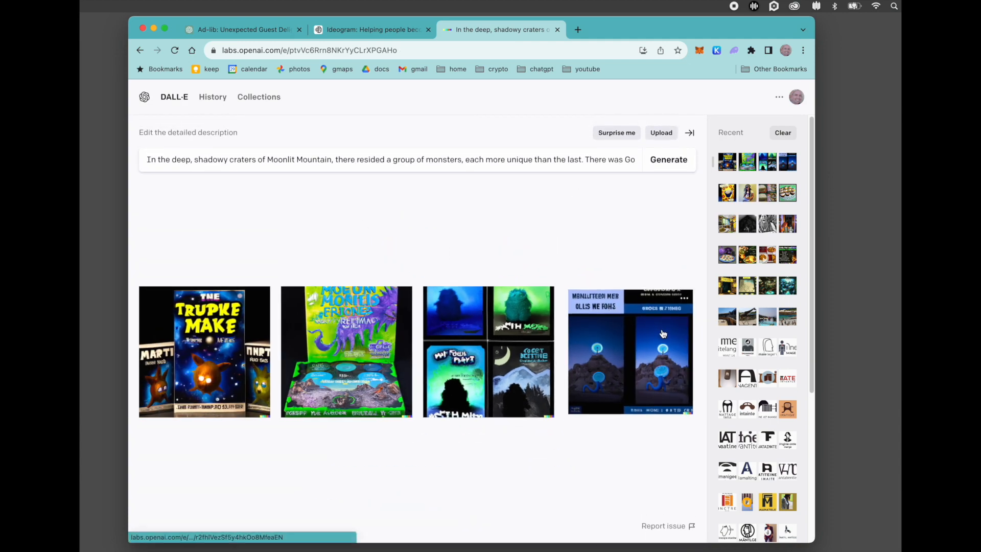
pyautogui.click(372, 30)
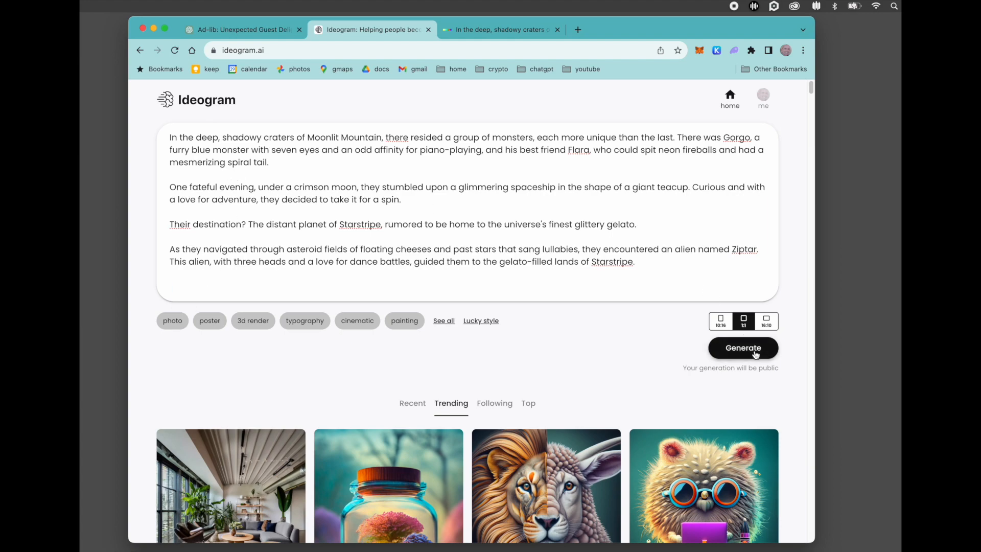
# Step: Generate four Ideogram images from the Moonlit Mountain monster story and view each in turn
pyautogui.click(742, 348)
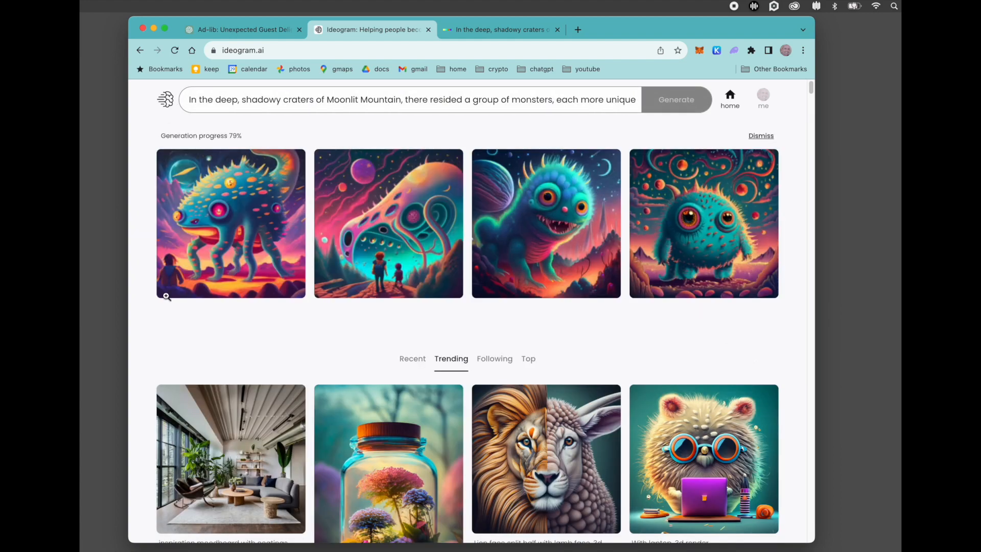
pyautogui.click(231, 223)
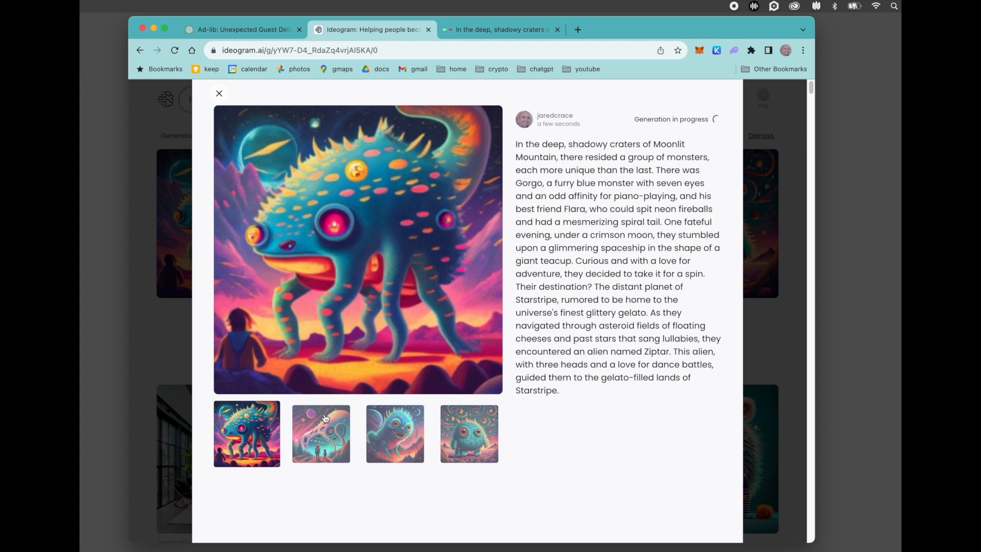
pyautogui.click(320, 433)
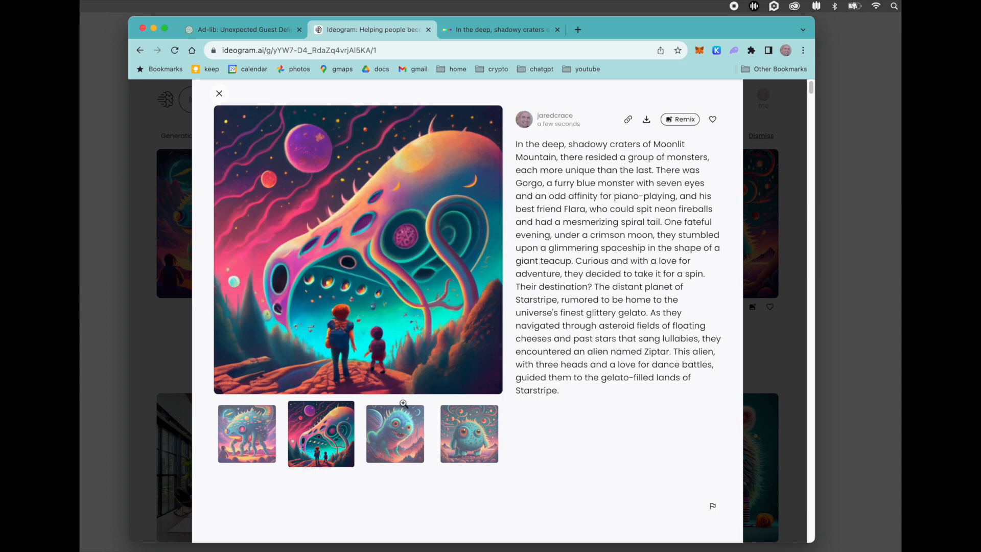
pyautogui.click(395, 434)
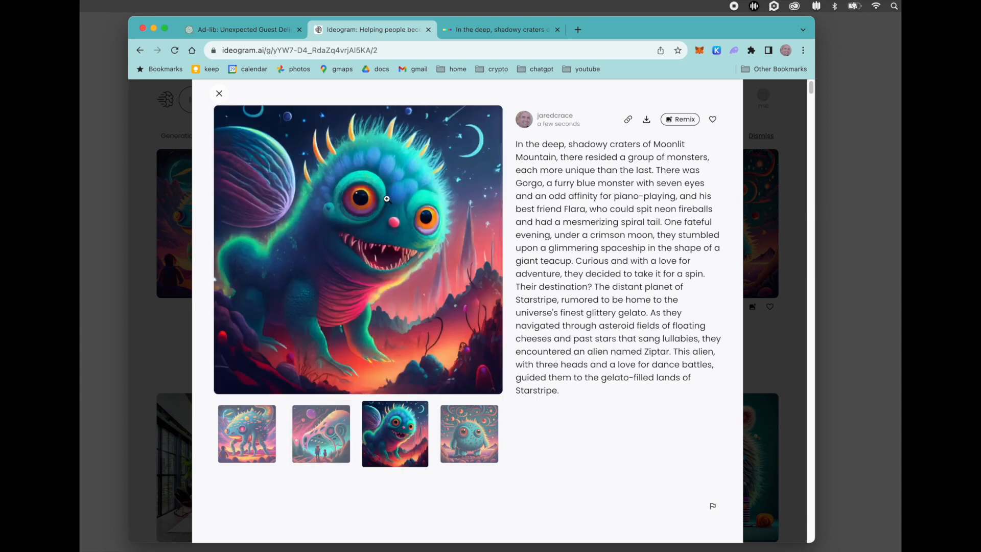
pyautogui.moveTo(387, 249)
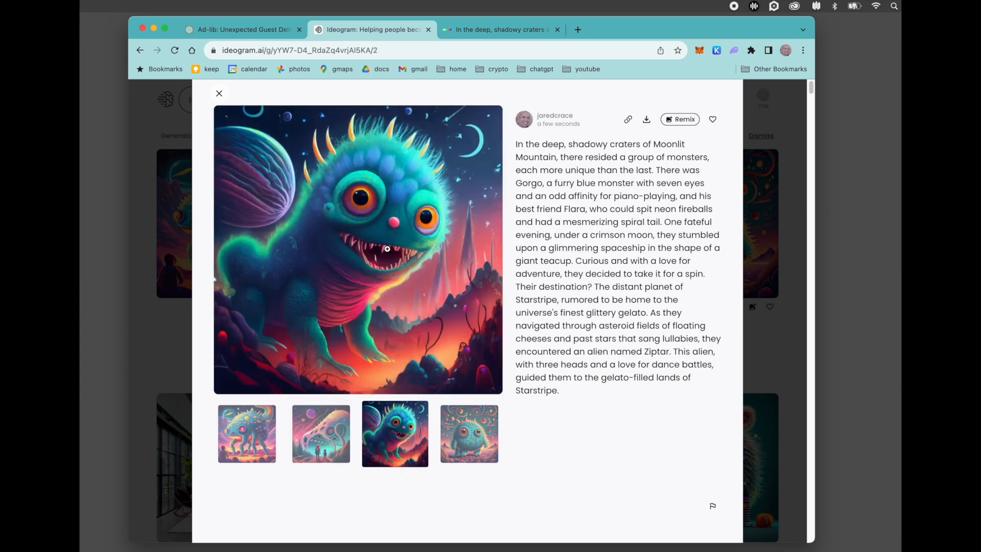
pyautogui.click(468, 433)
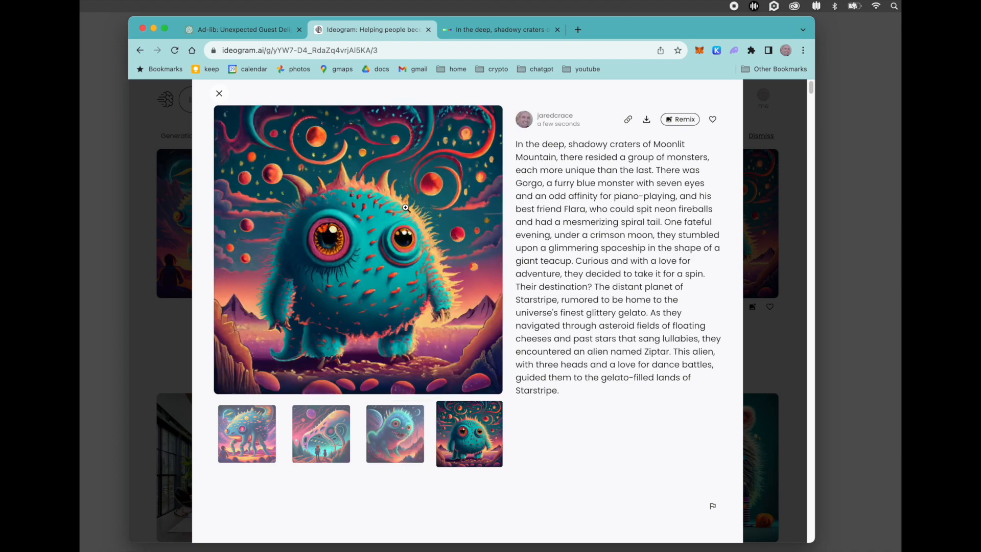